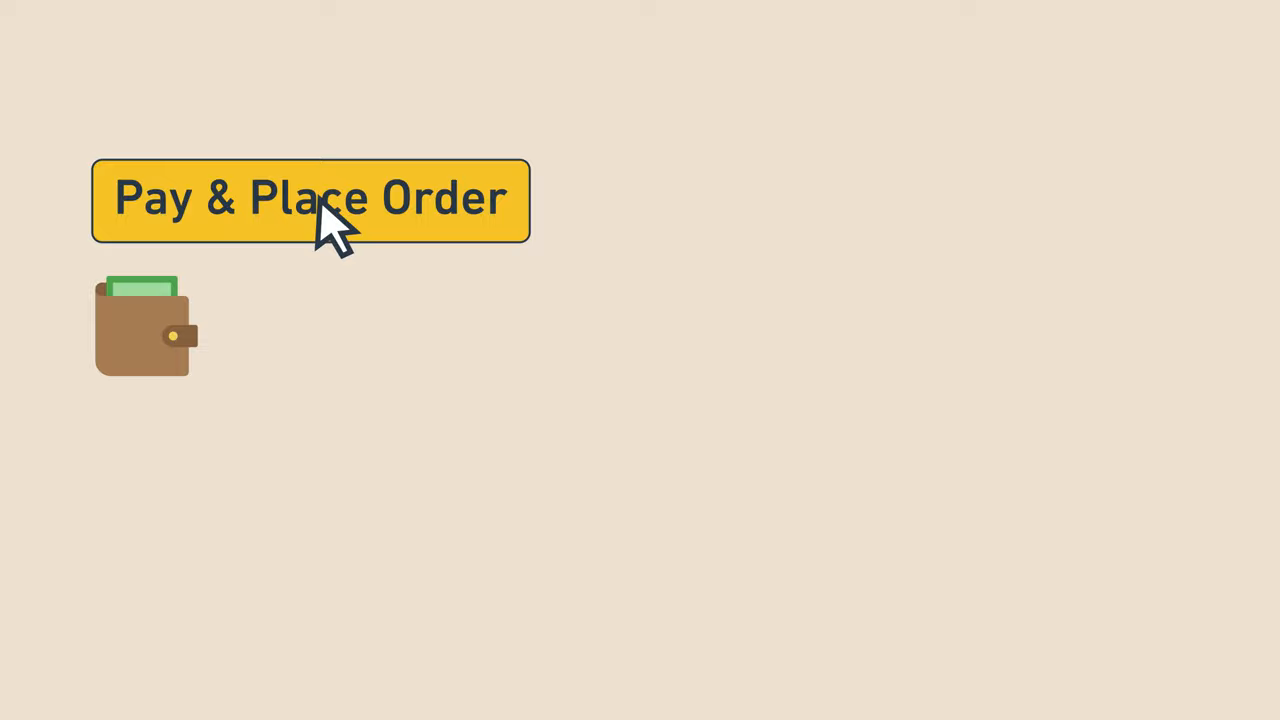
click(310, 200)
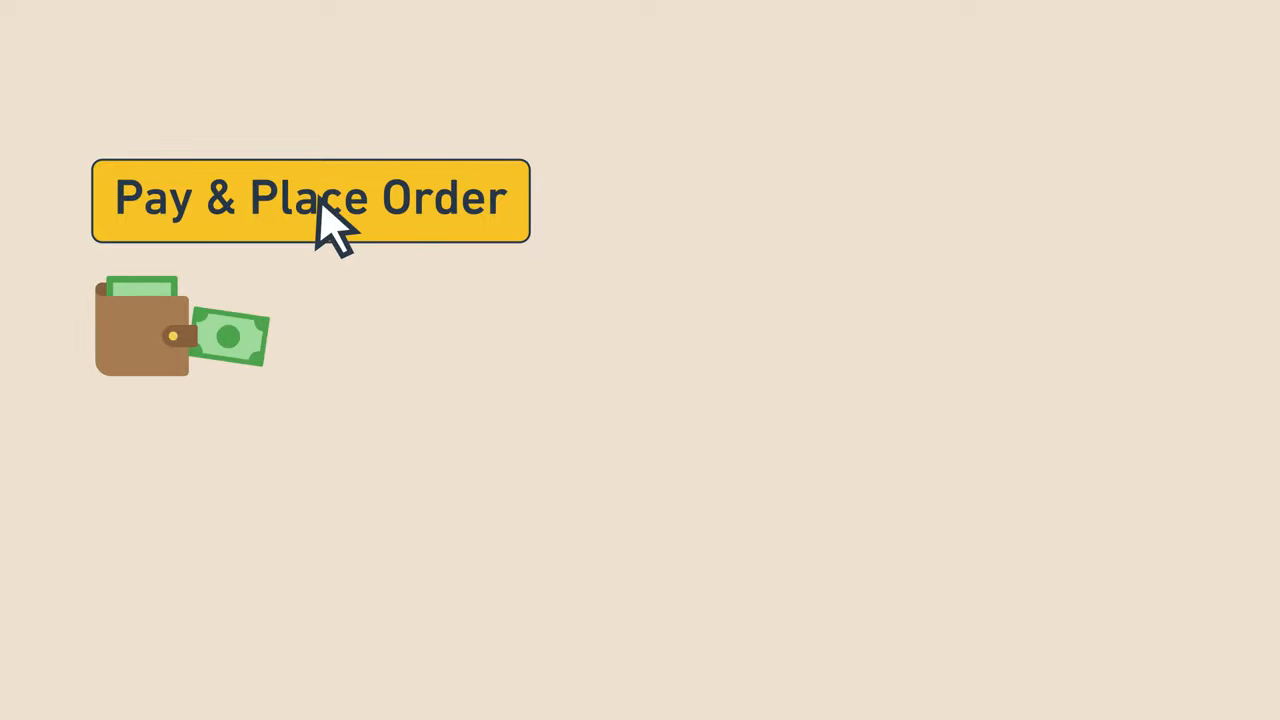
click(310, 199)
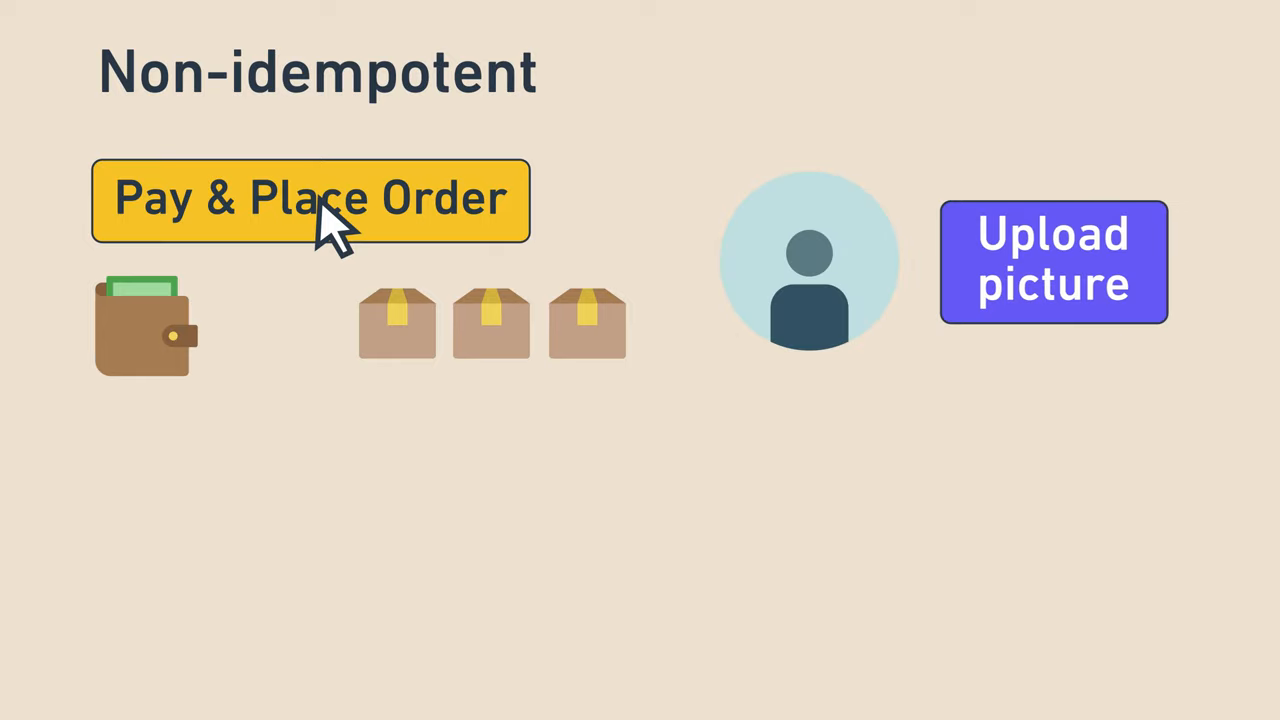
mouse_move(1055, 285)
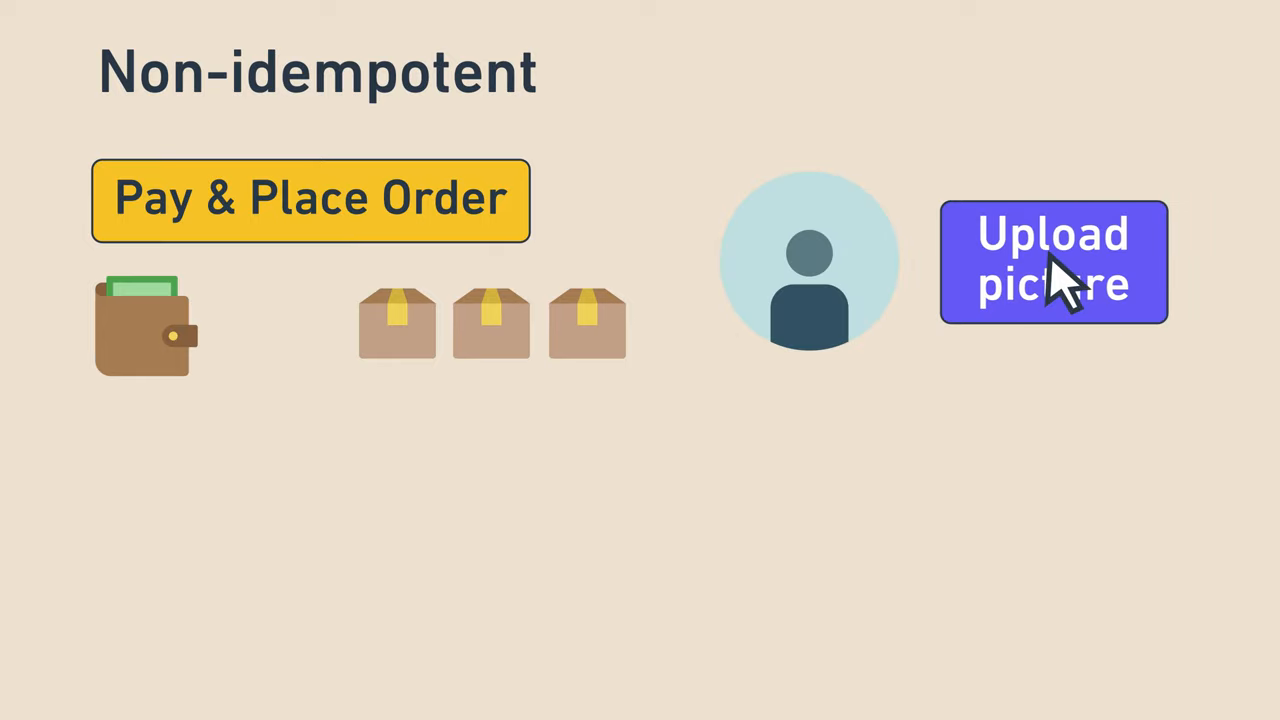
click(1053, 262)
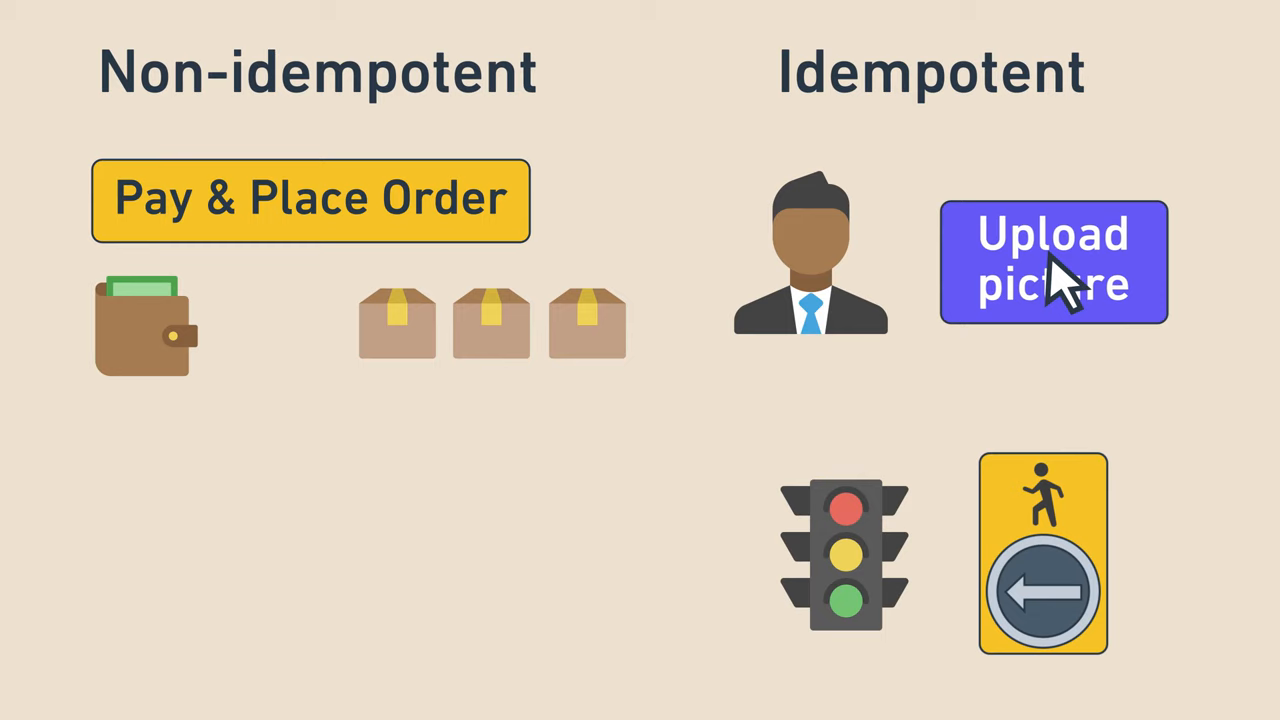
mouse_move(1045, 600)
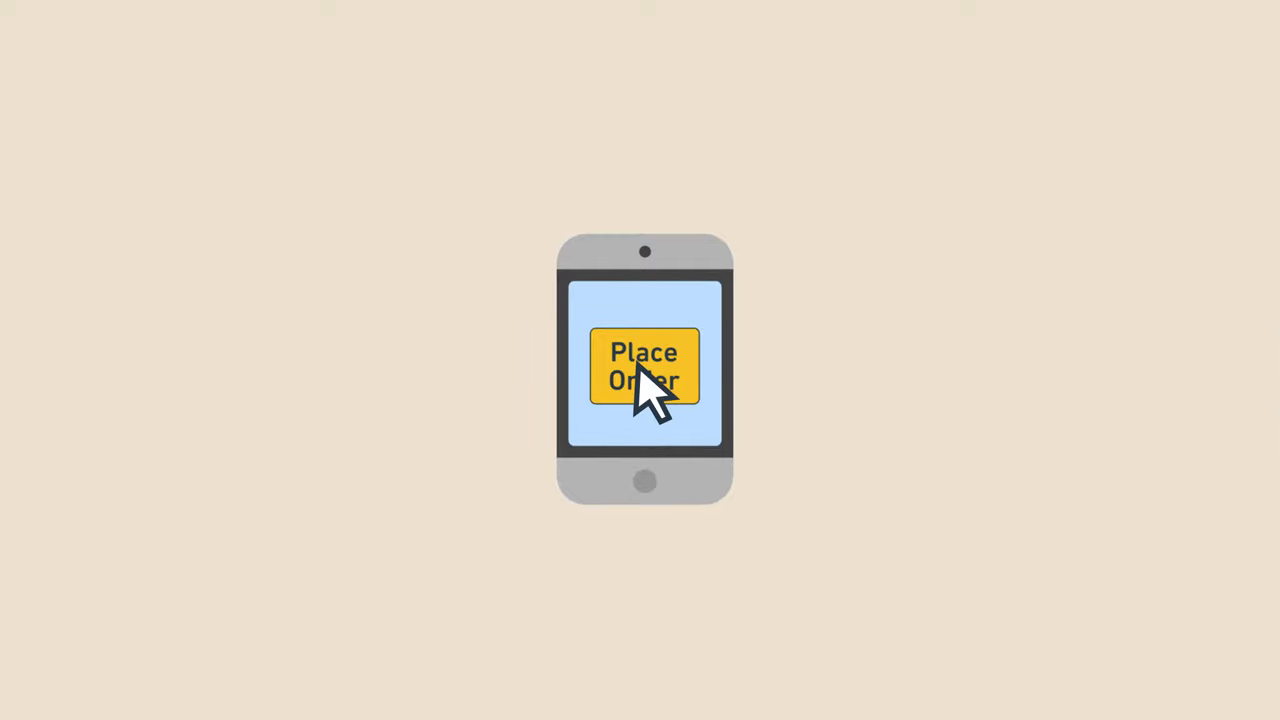
click(643, 366)
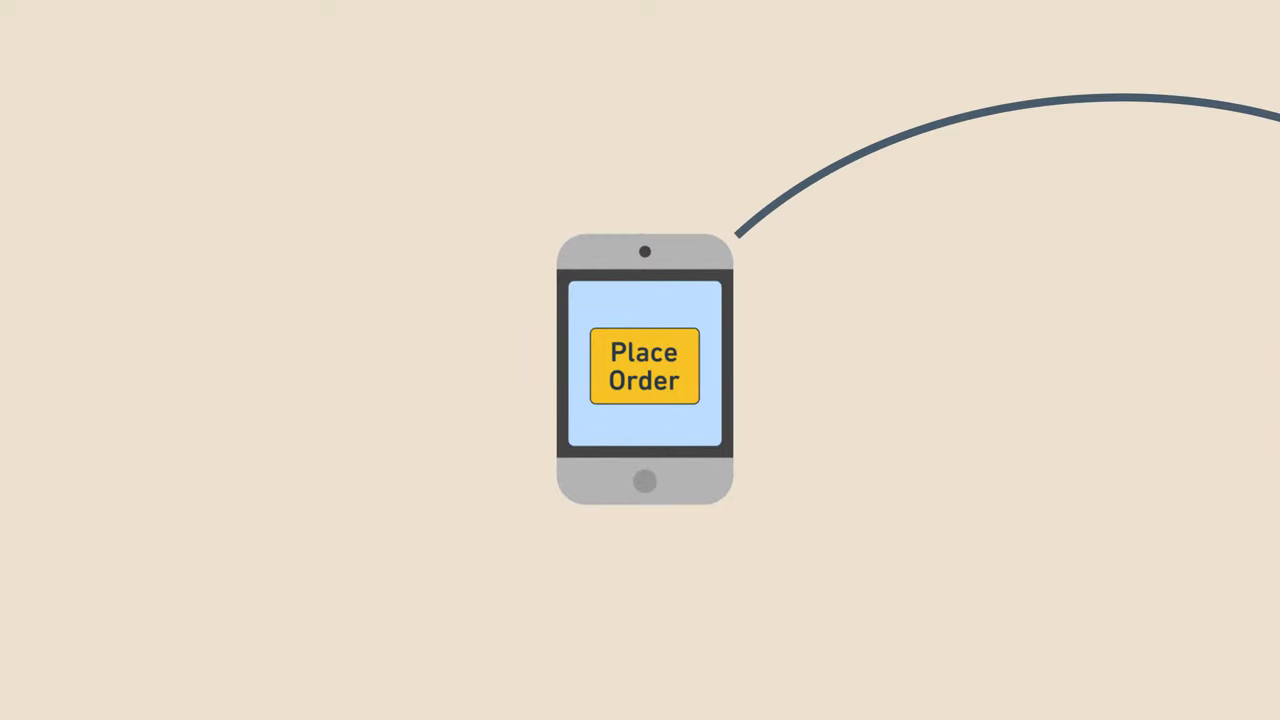